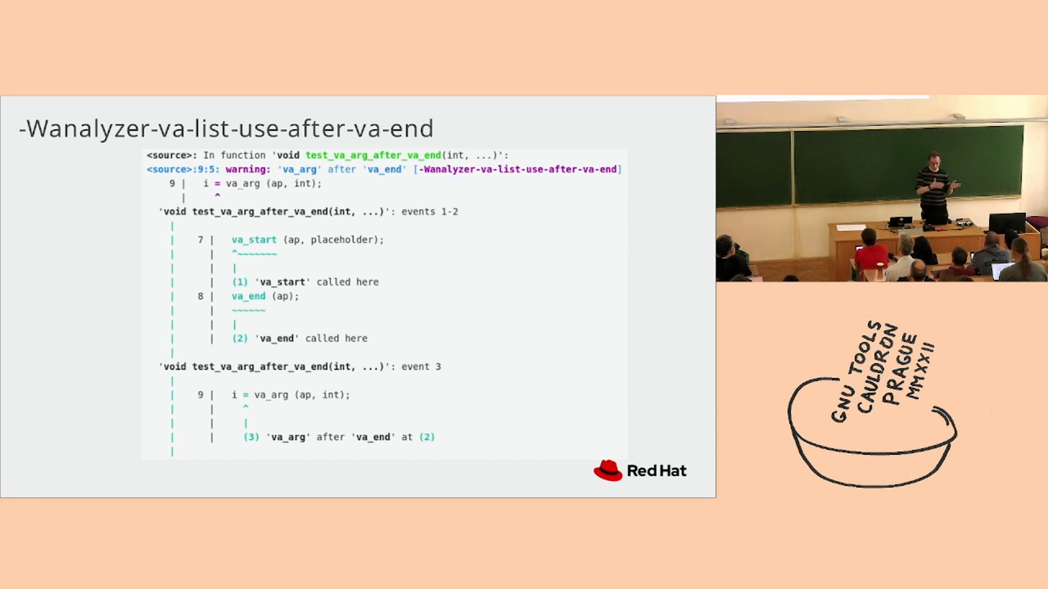
{"action": "key", "text": "Right"}
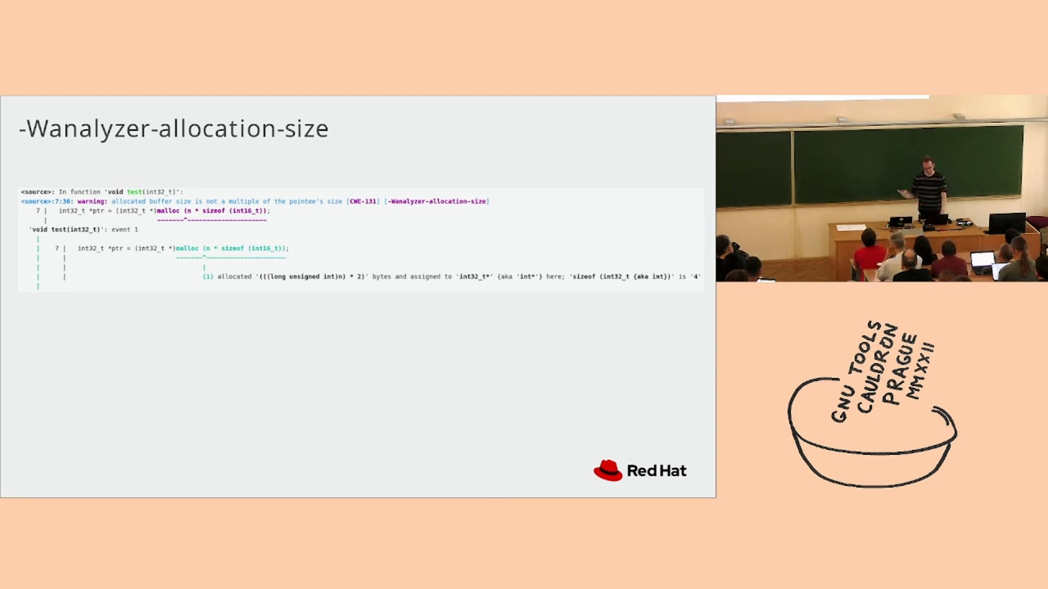
{"action": "key", "text": "Right"}
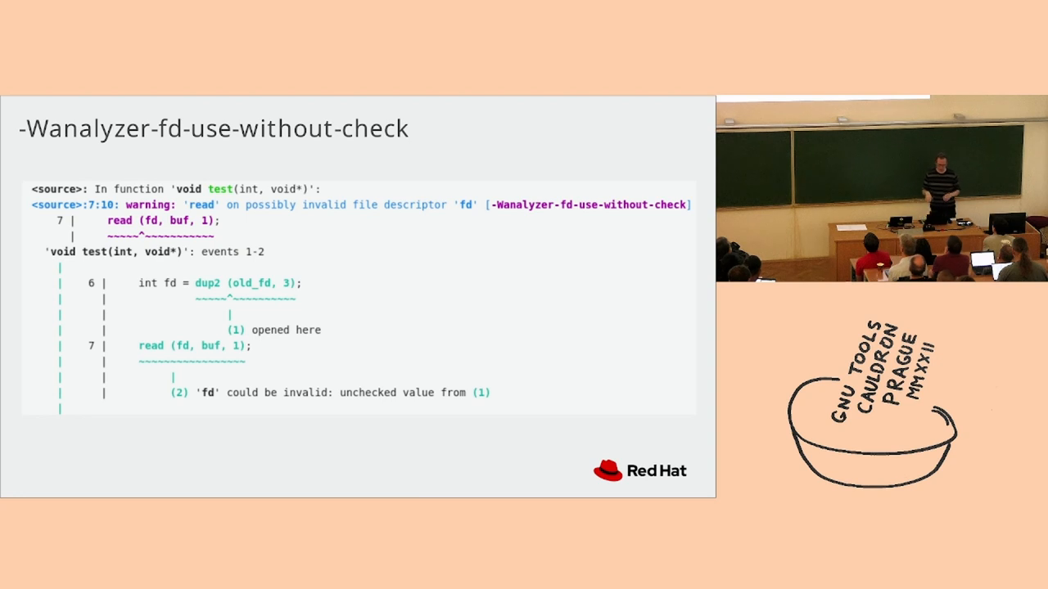
{"action": "key", "text": "Right"}
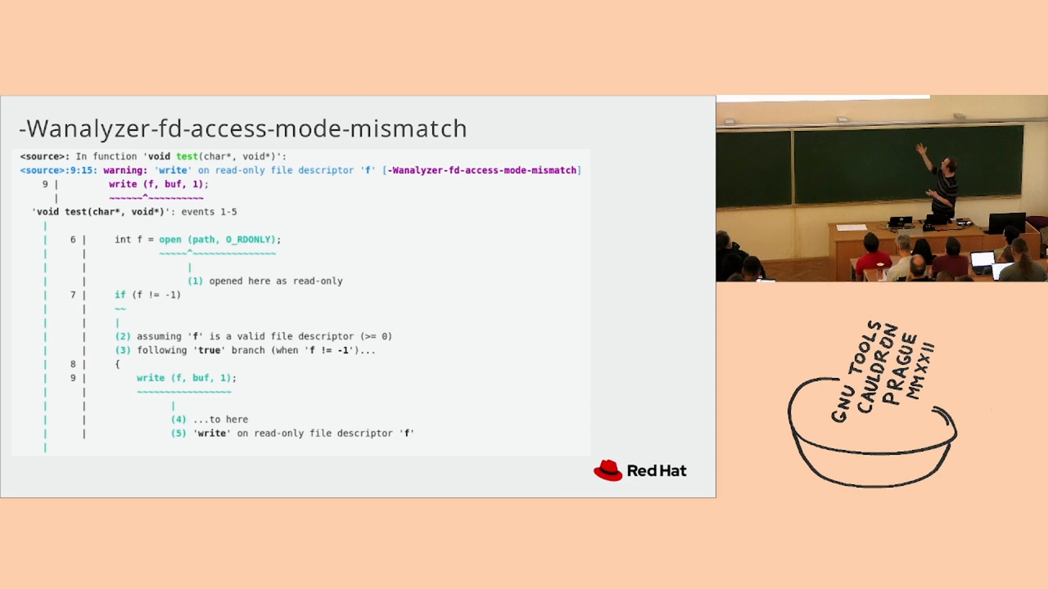